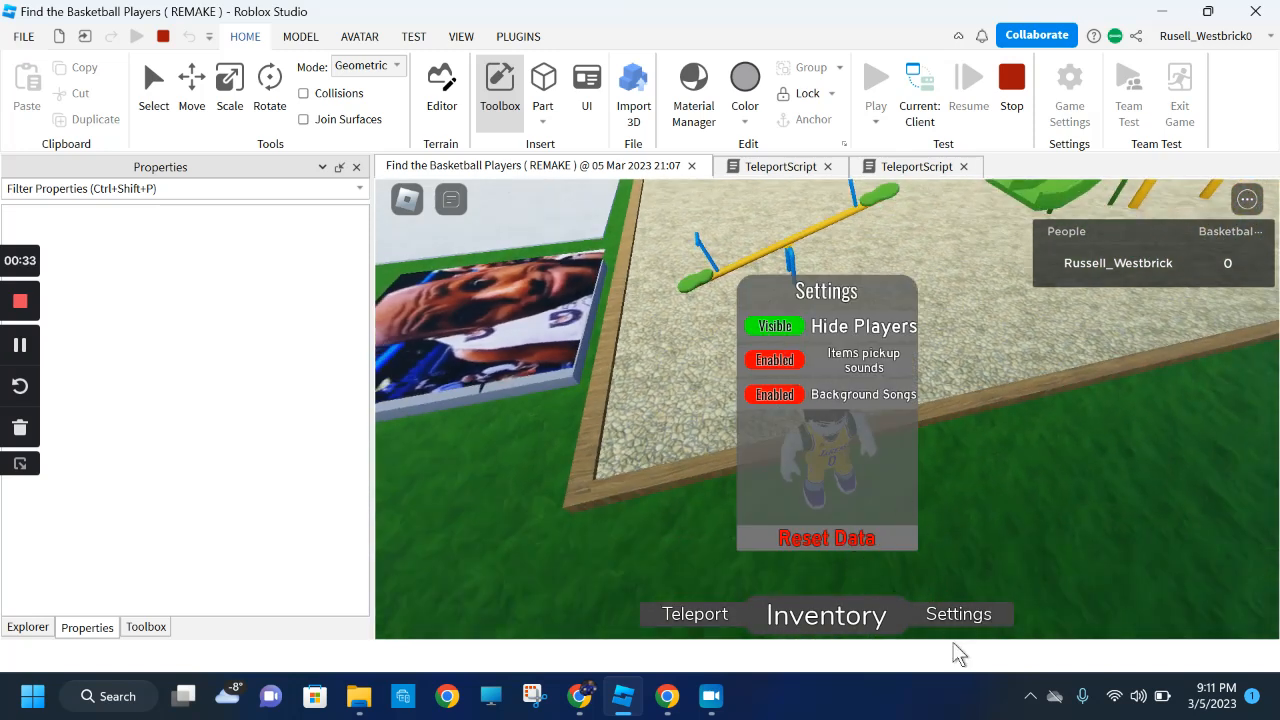
Step: Close the game's Settings panel from the bottom bar
{"action": "left_click", "coordinate": [694, 614]}
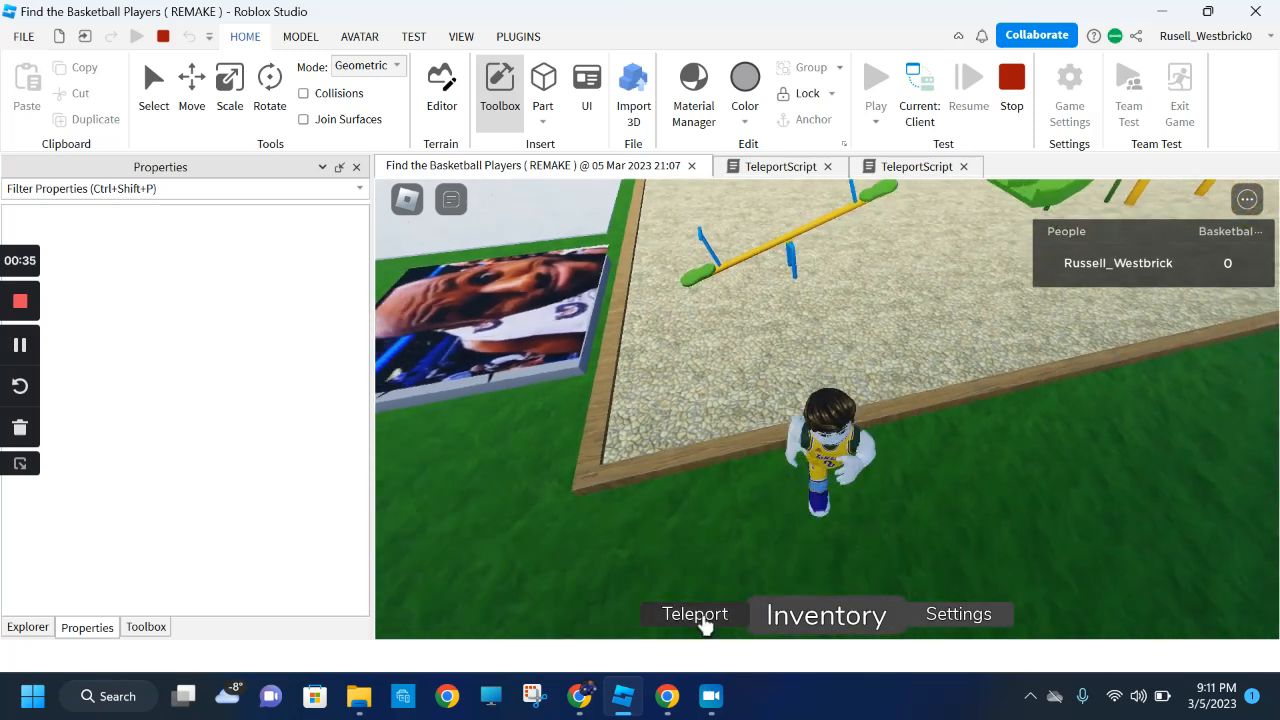
Step: Browse the NBA World teleport destinations (Retirement Center, City, Mall, Luka's Mansion), then close the menu
{"action": "left_click", "coordinate": [695, 614]}
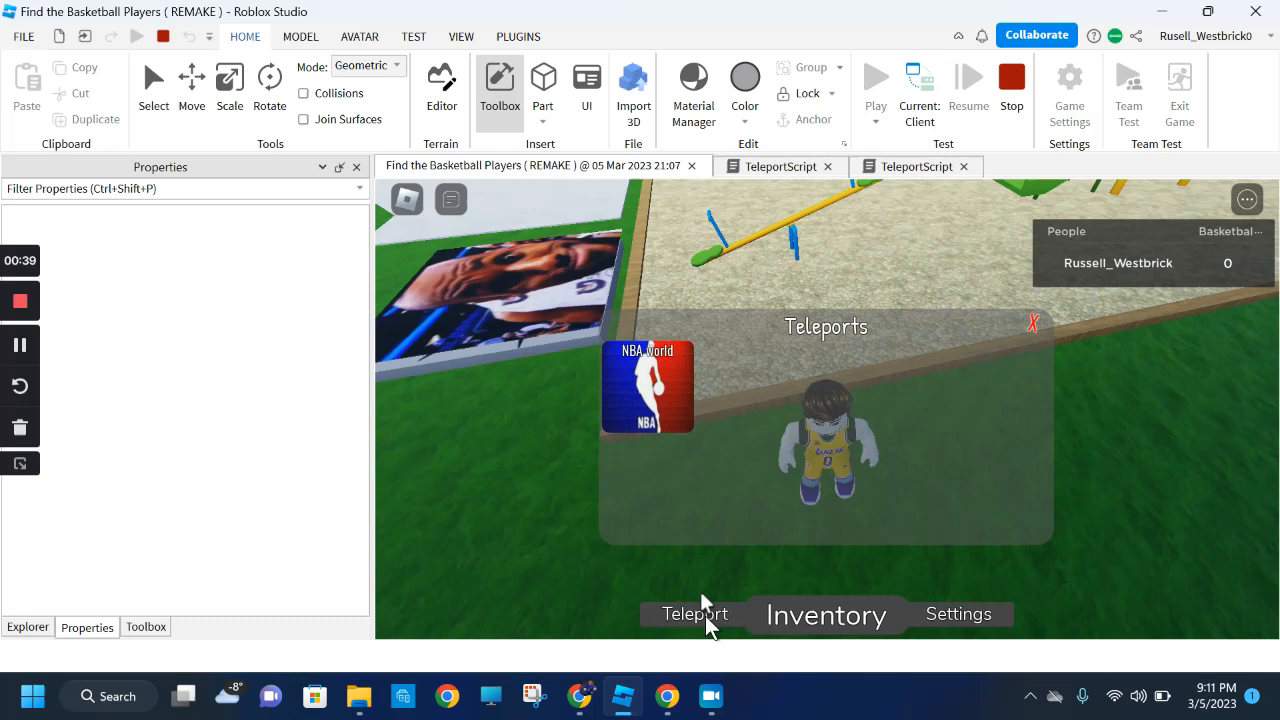
{"action": "mouse_move", "coordinate": [698, 443]}
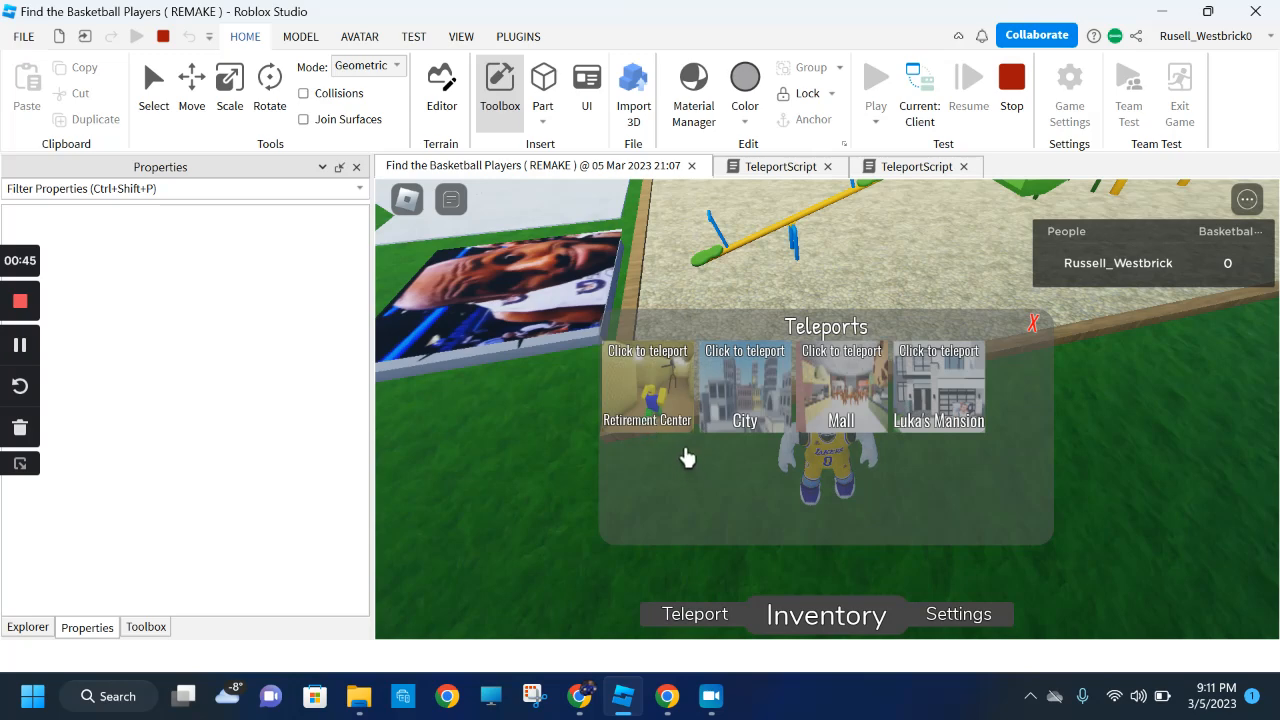
{"action": "left_click", "coordinate": [1033, 323]}
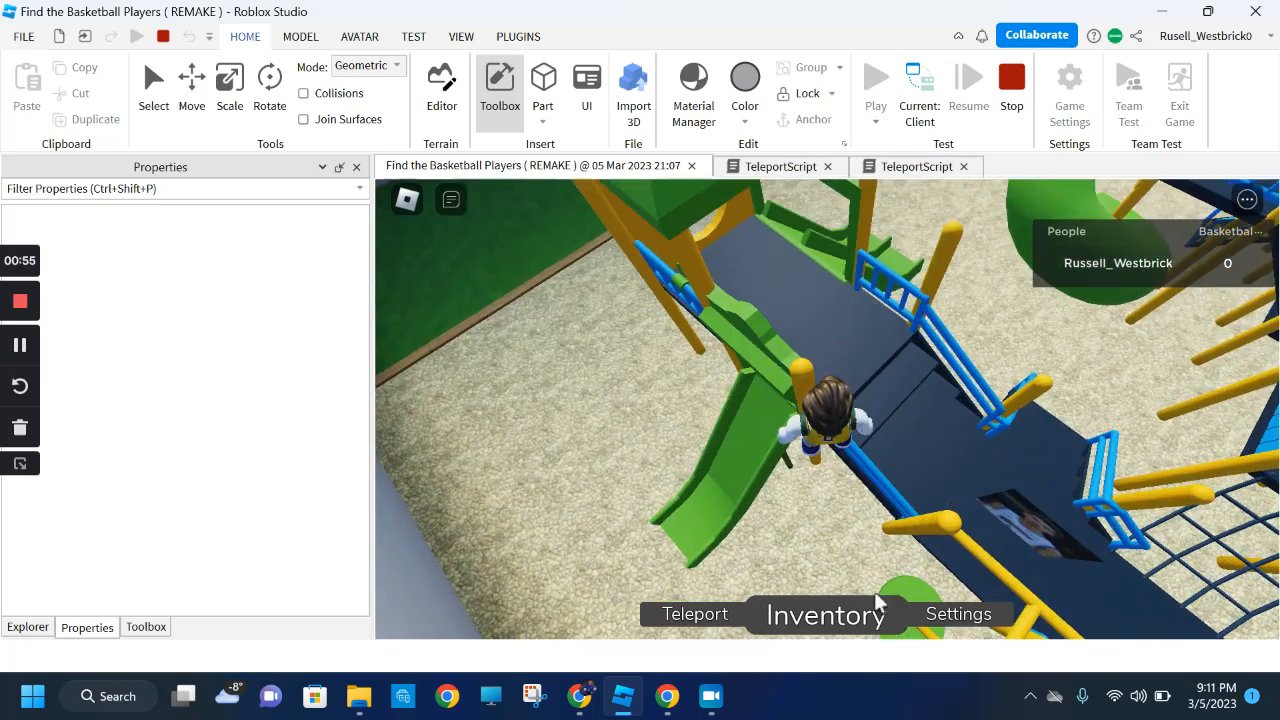
Step: Check the 0/47 player inventory and read the Dirk Nowitzki hint card, then close it
{"action": "left_click", "coordinate": [825, 614]}
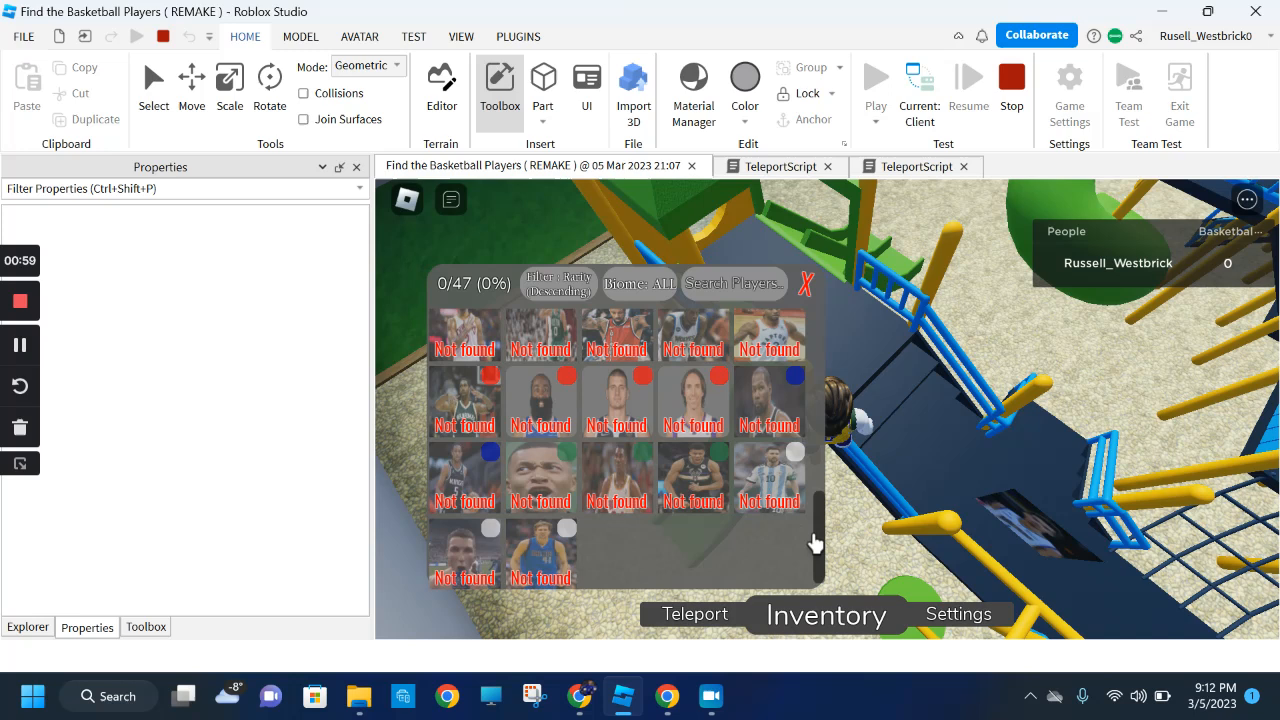
{"action": "left_click", "coordinate": [540, 550]}
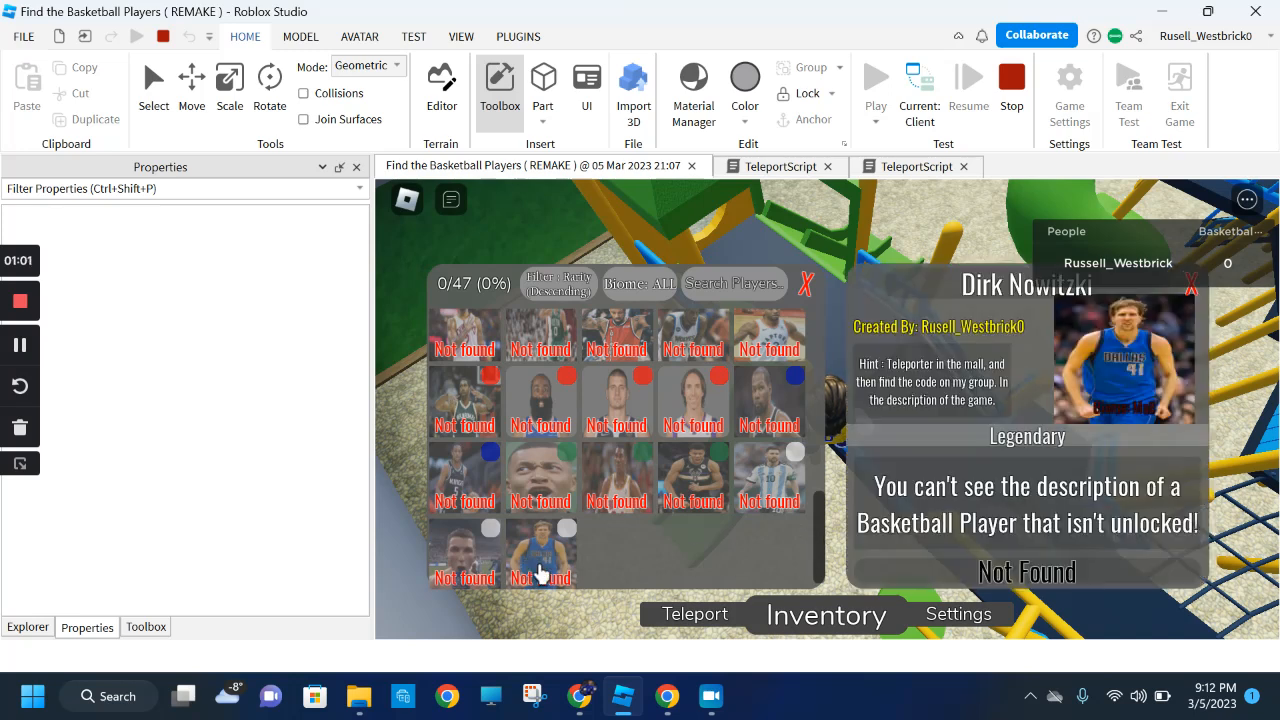
{"action": "mouse_move", "coordinate": [1187, 310]}
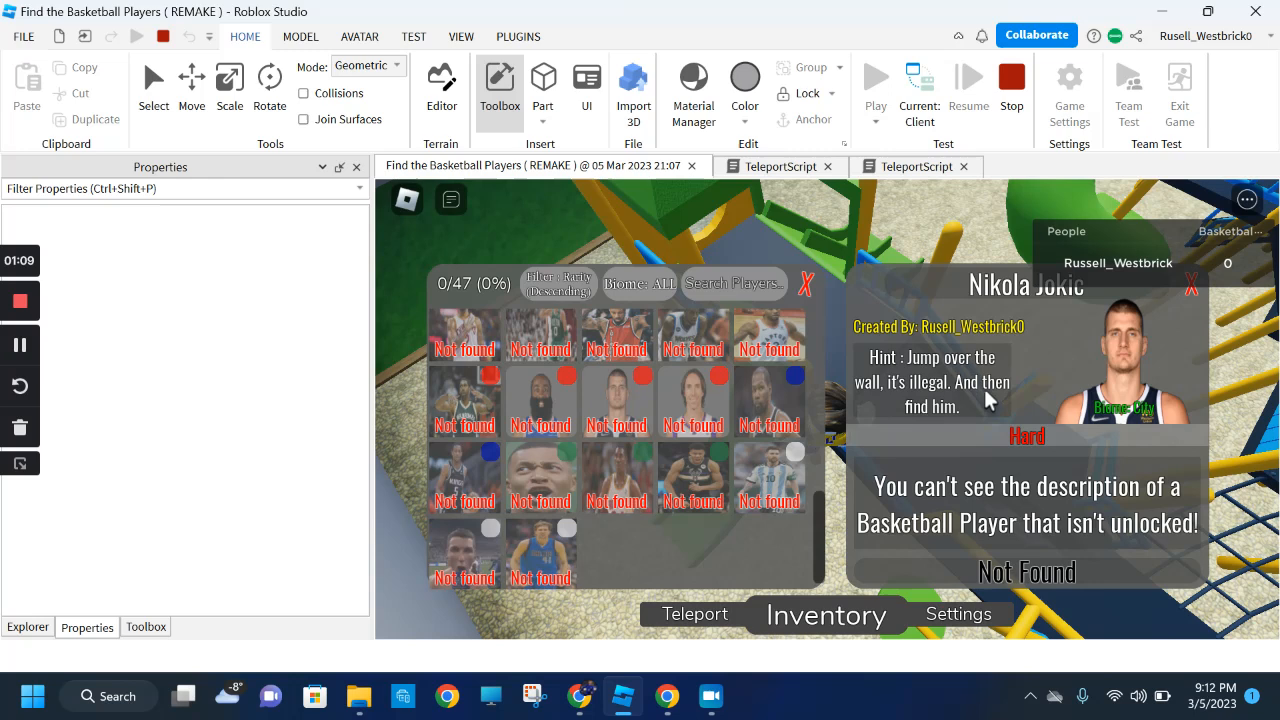
{"action": "mouse_move", "coordinate": [997, 379]}
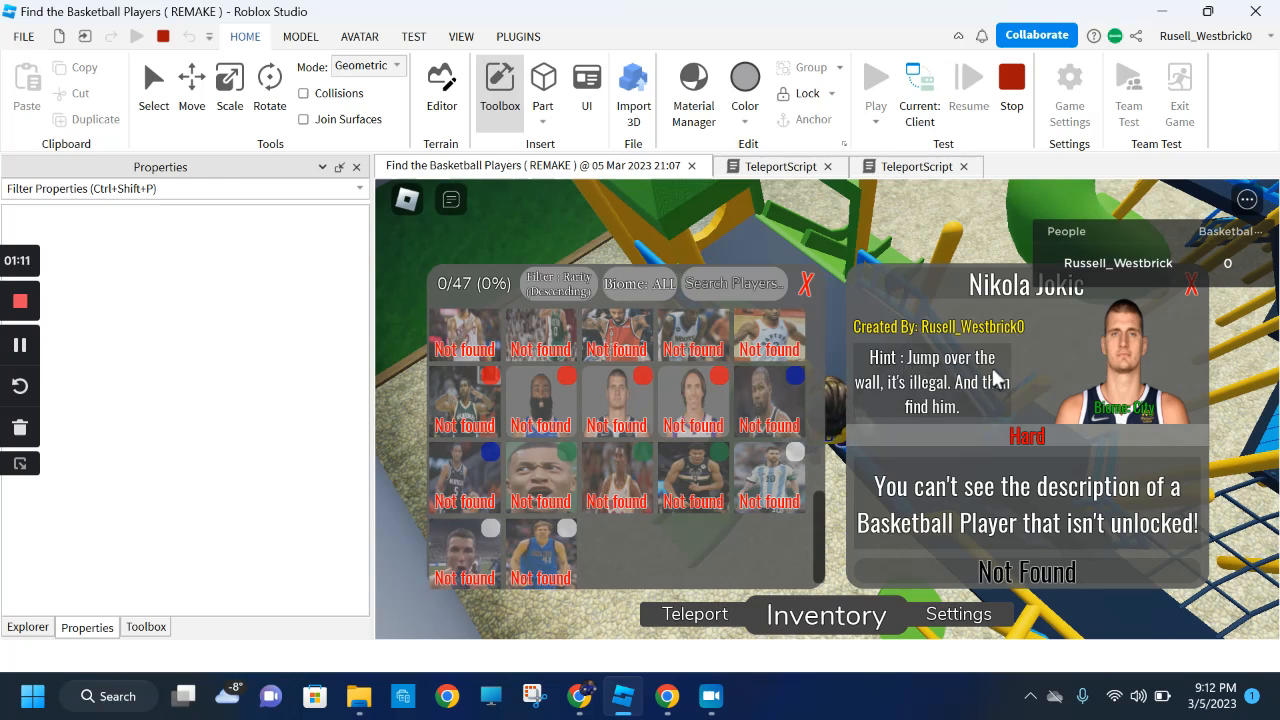
{"action": "mouse_move", "coordinate": [1167, 311]}
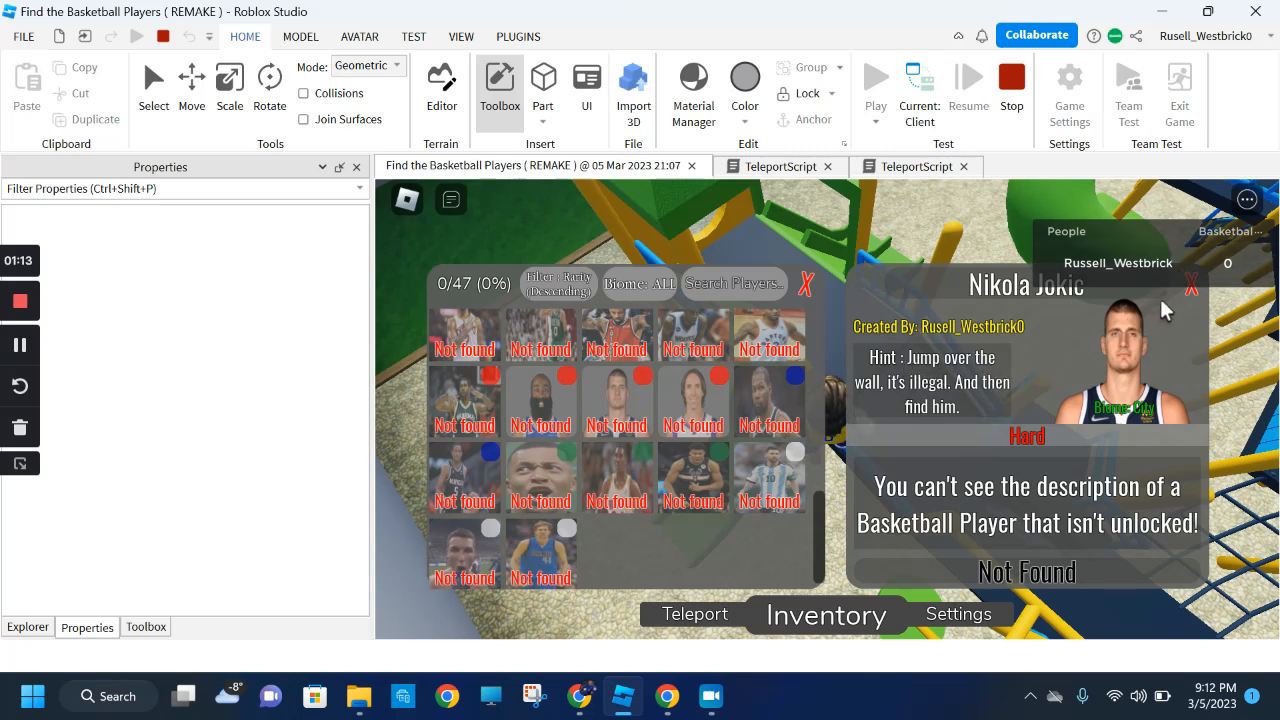
{"action": "left_click", "coordinate": [1193, 286]}
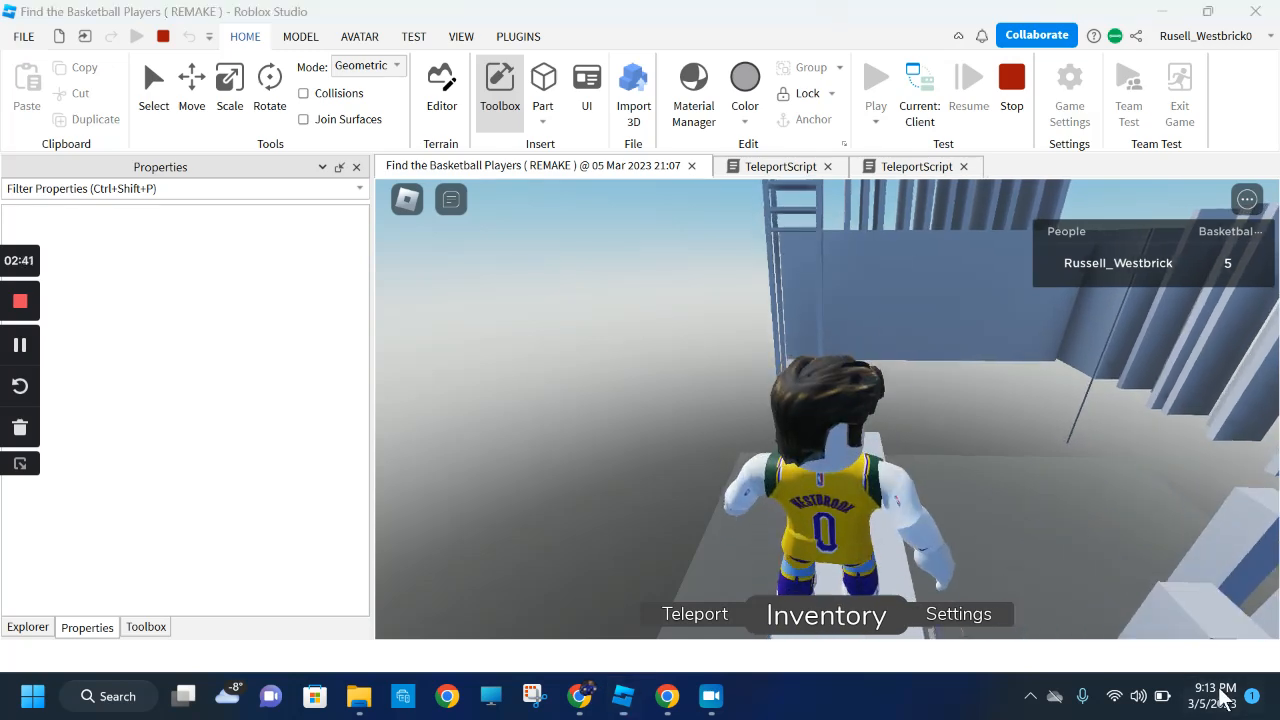
Step: Explore the map up onto the grey ledge, reaching a score of 5
{"action": "left_click", "coordinate": [1216, 692]}
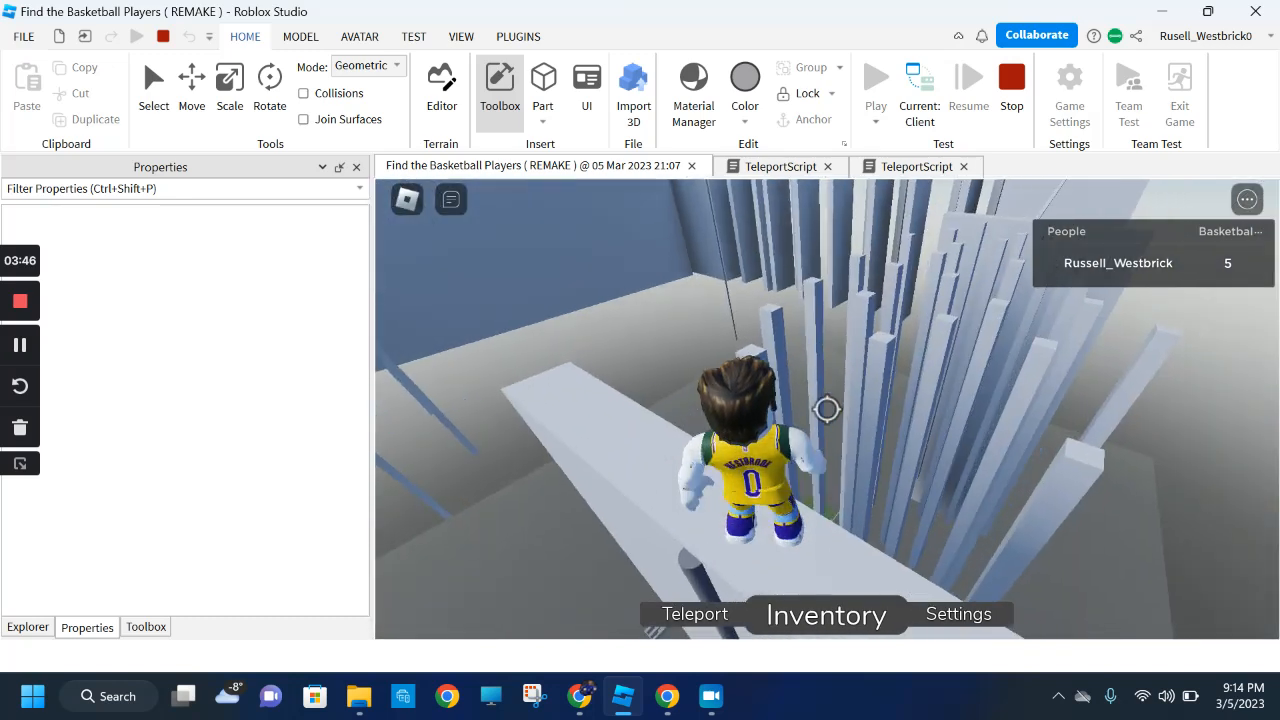
Step: Check the 5/47 player inventory, then teleport the avatar to the Mall
{"action": "left_click", "coordinate": [826, 614]}
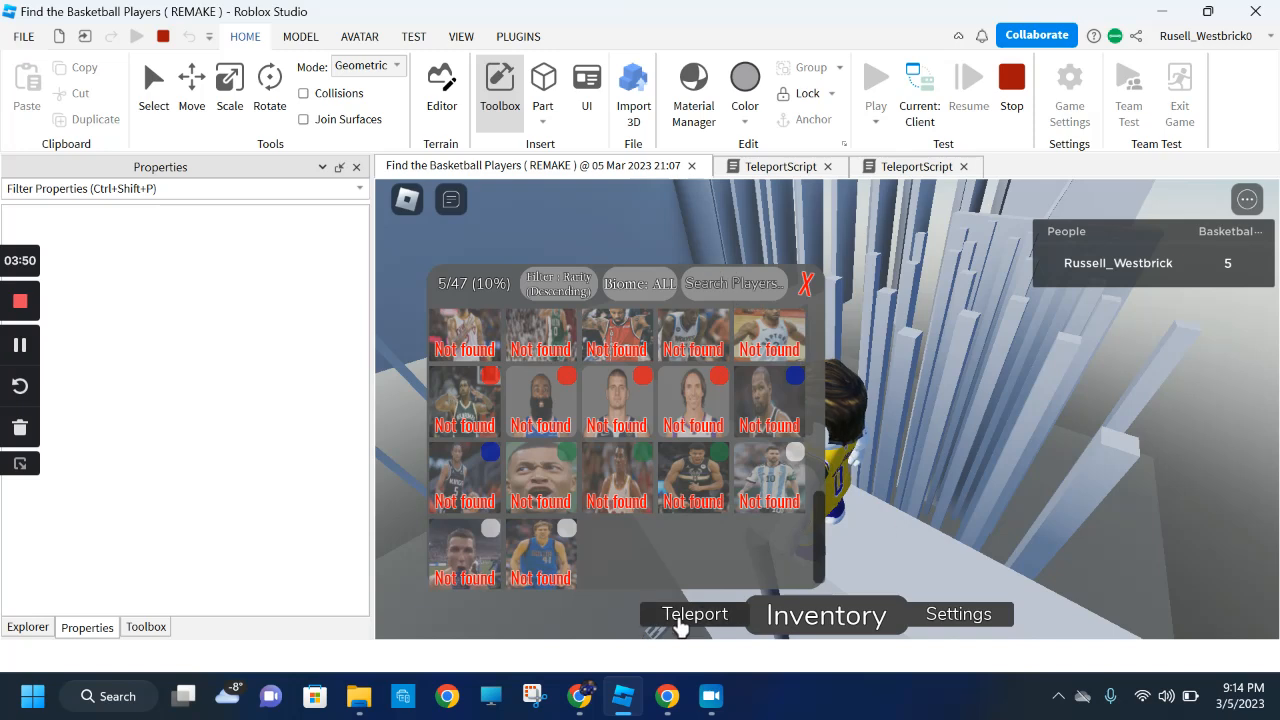
{"action": "left_click", "coordinate": [694, 614]}
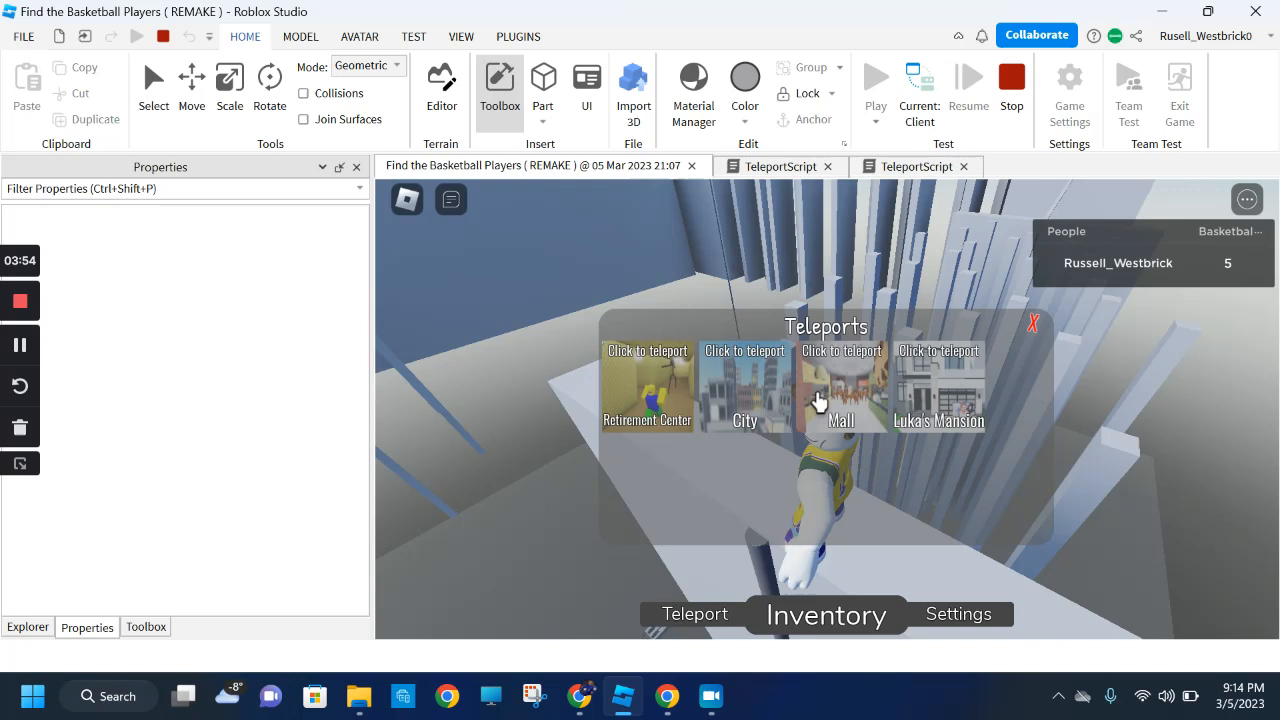
{"action": "left_click", "coordinate": [841, 385]}
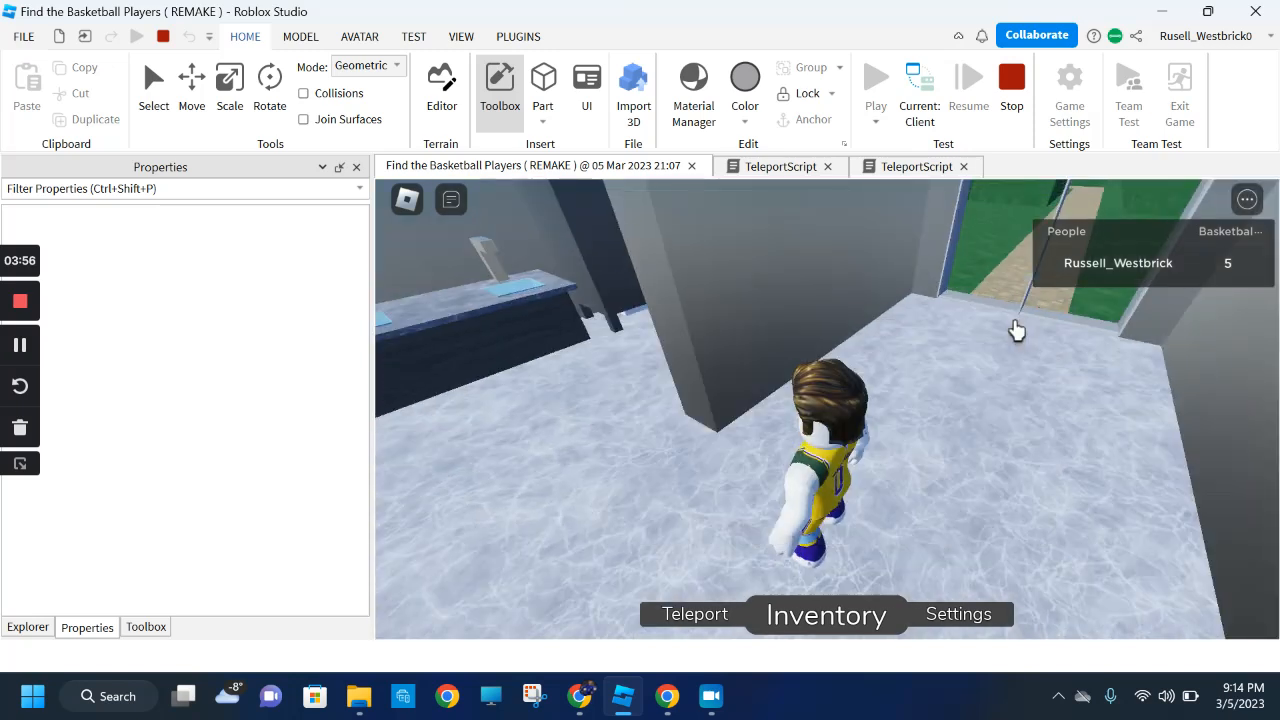